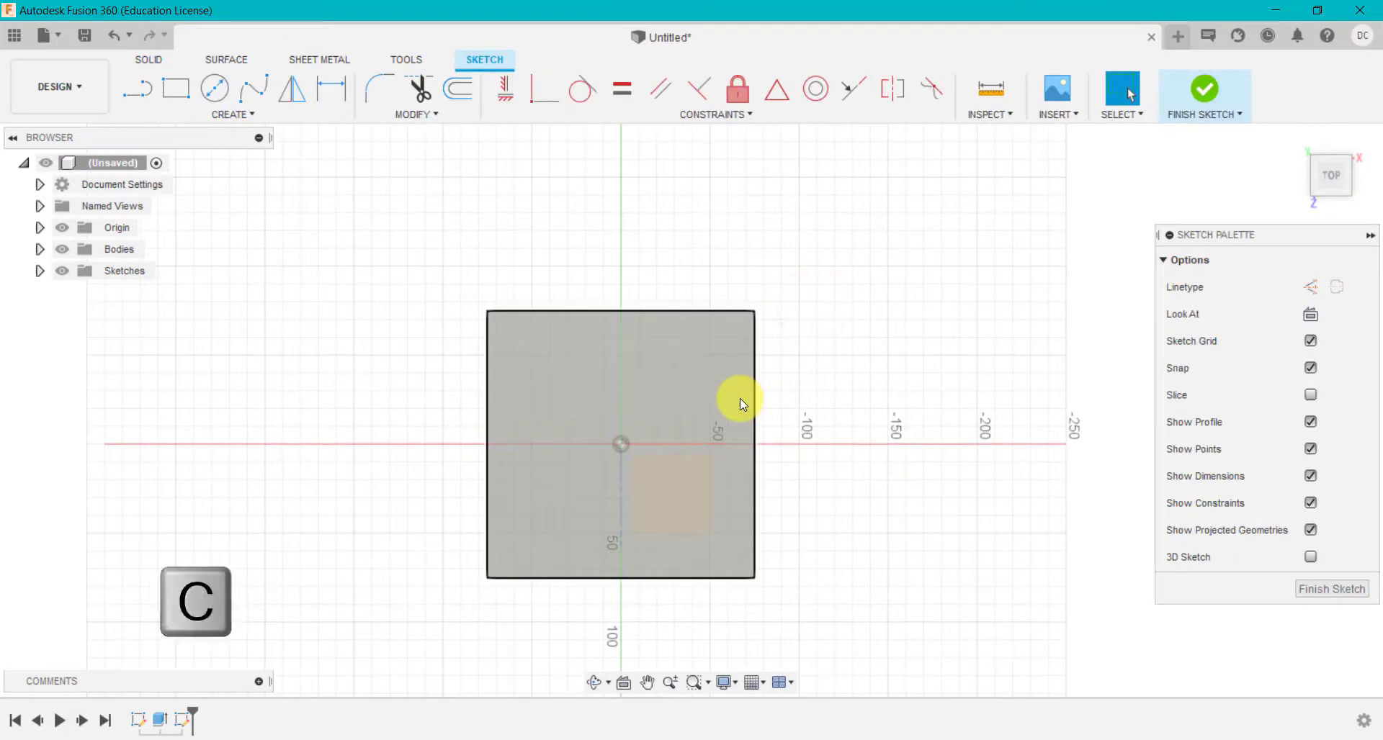
# Place a center-diameter circle inside the cube sketch's square profile
pyautogui.click(1204, 92)
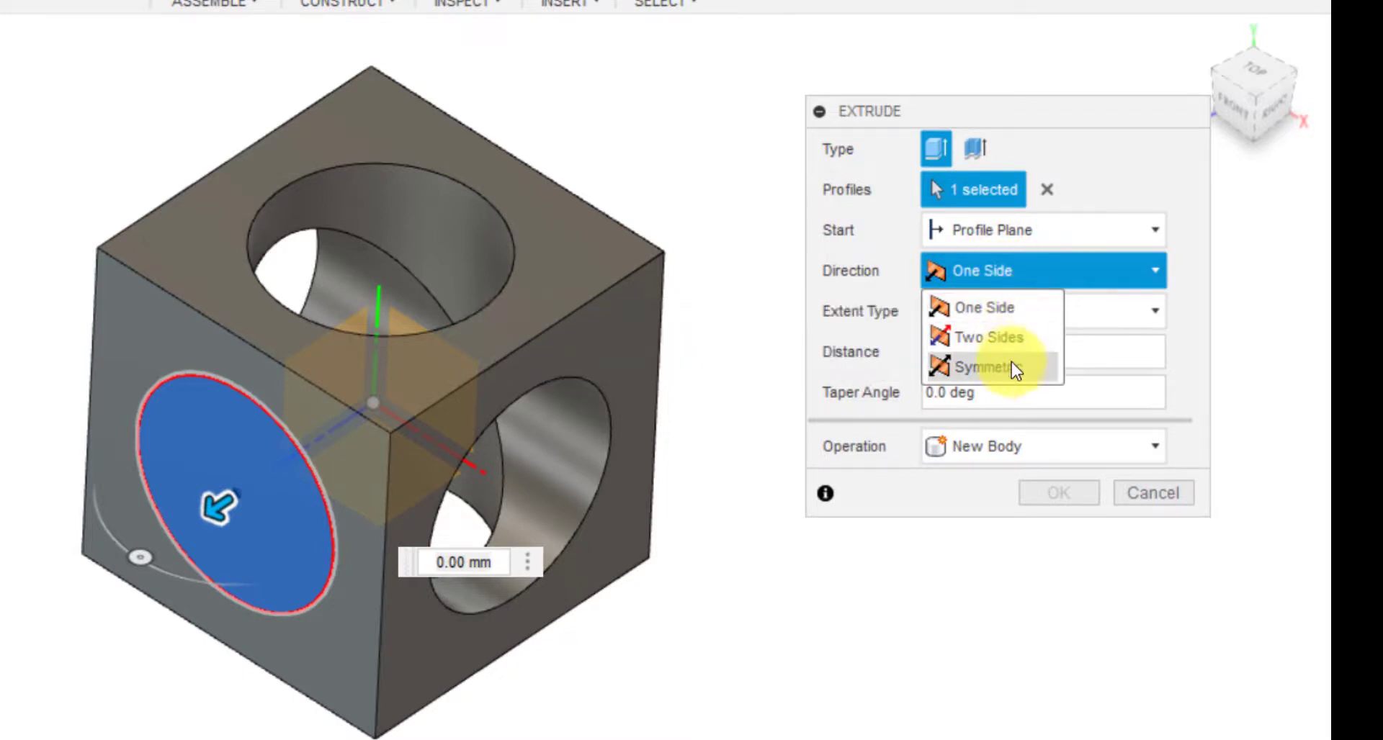
pyautogui.moveTo(1014, 367)
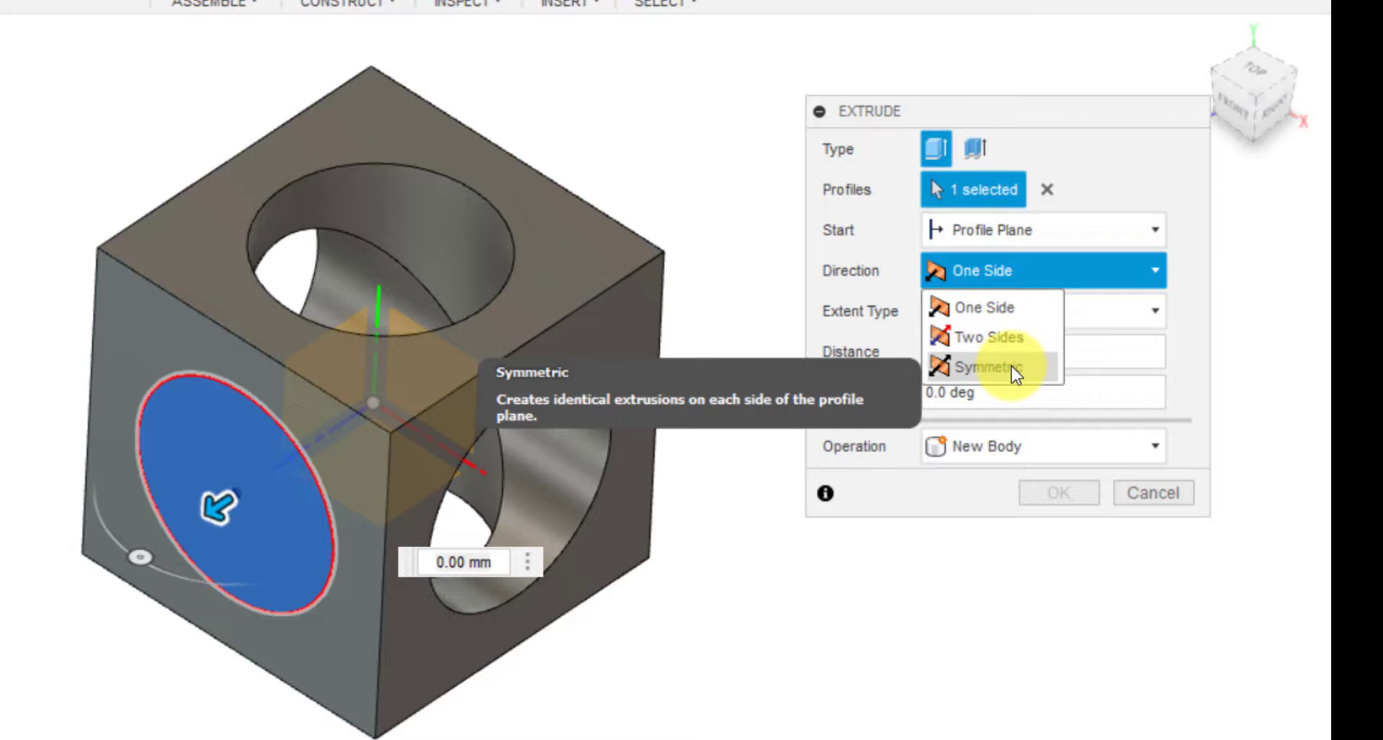
# Cut the left-face circle symmetrically through the holed cube
pyautogui.click(1152, 493)
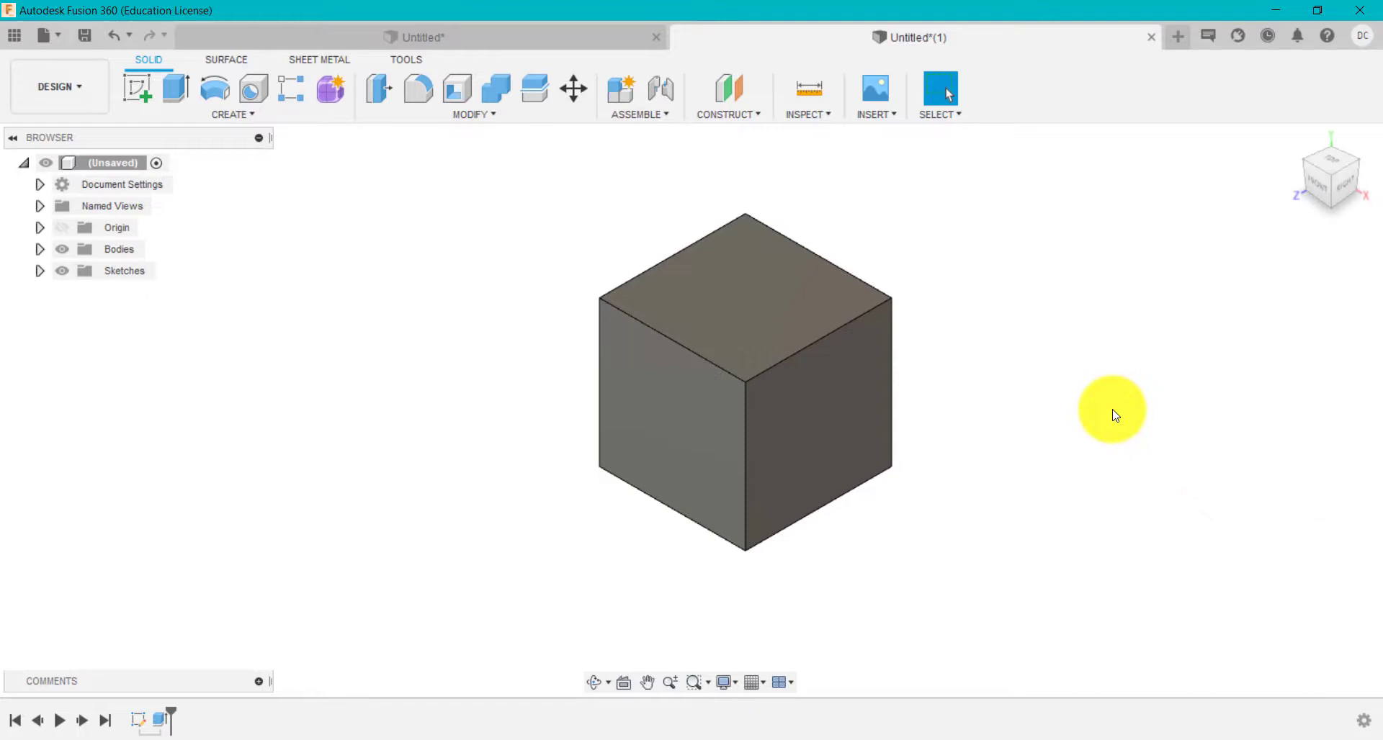
# Start a new sketch on a face of the second cube
pyautogui.click(175, 89)
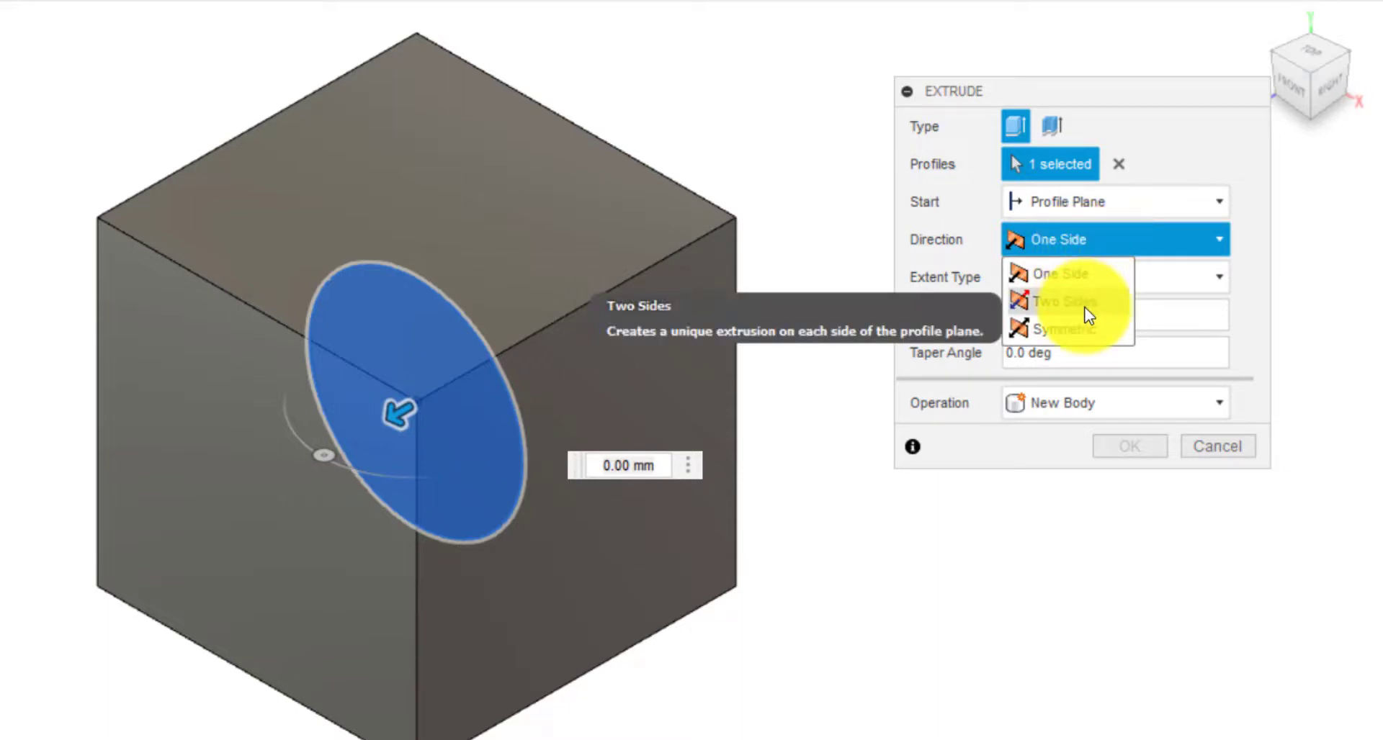
# Extrude the circle on two sides, joining cylinders to the cube
pyautogui.click(1067, 302)
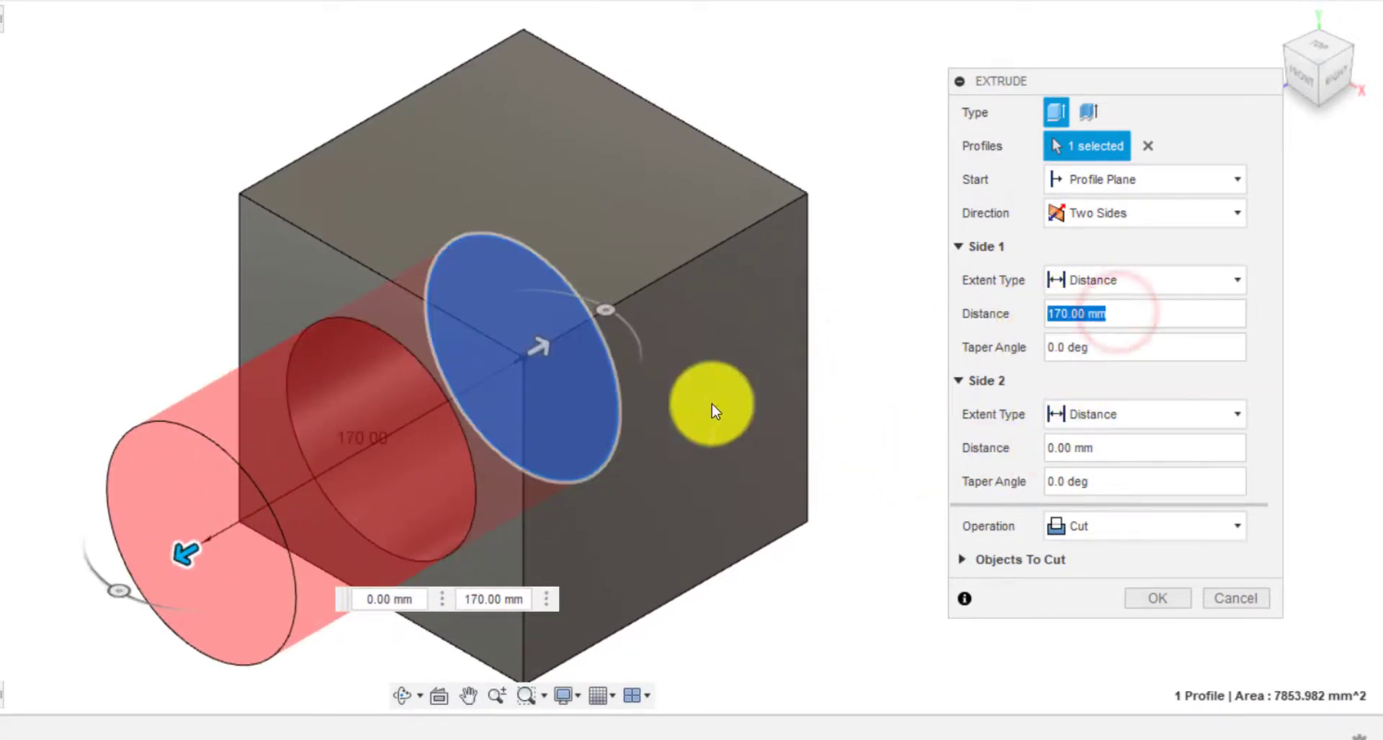
pyautogui.click(1156, 598)
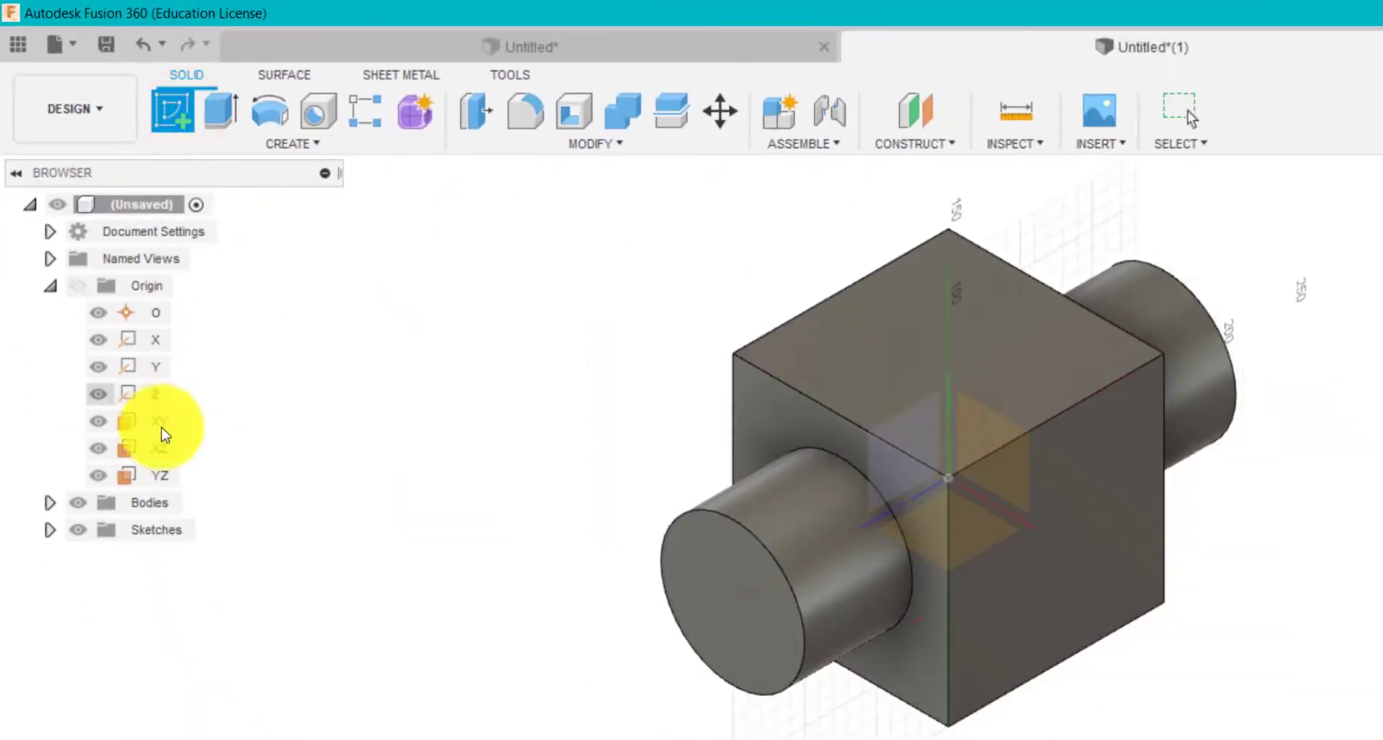